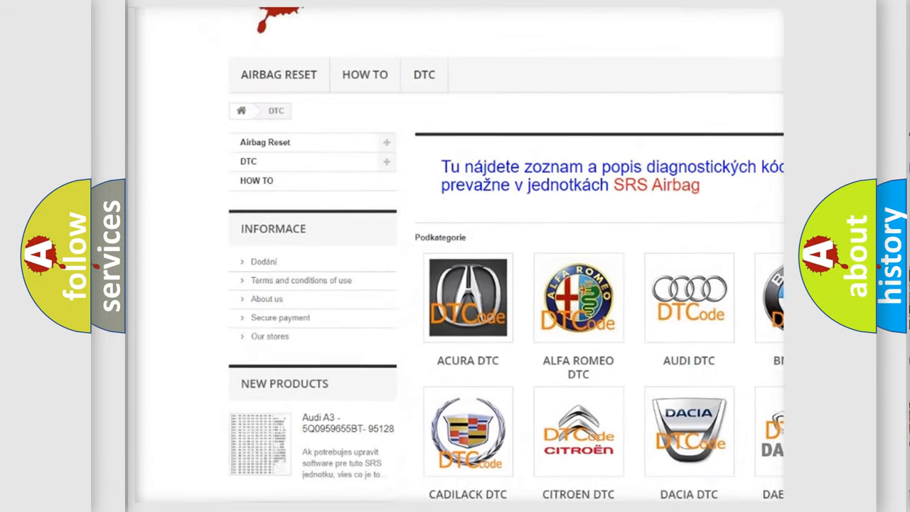
pyautogui.scroll(-3)
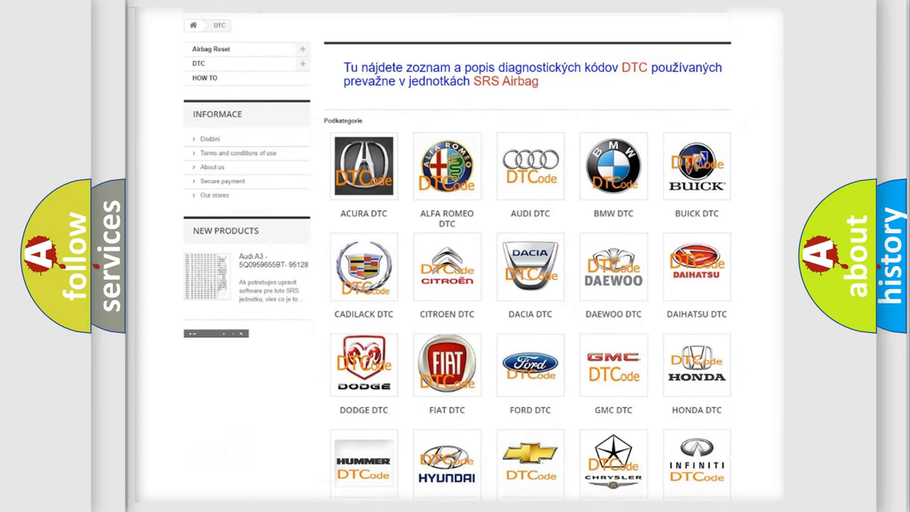
pyautogui.scroll(-3)
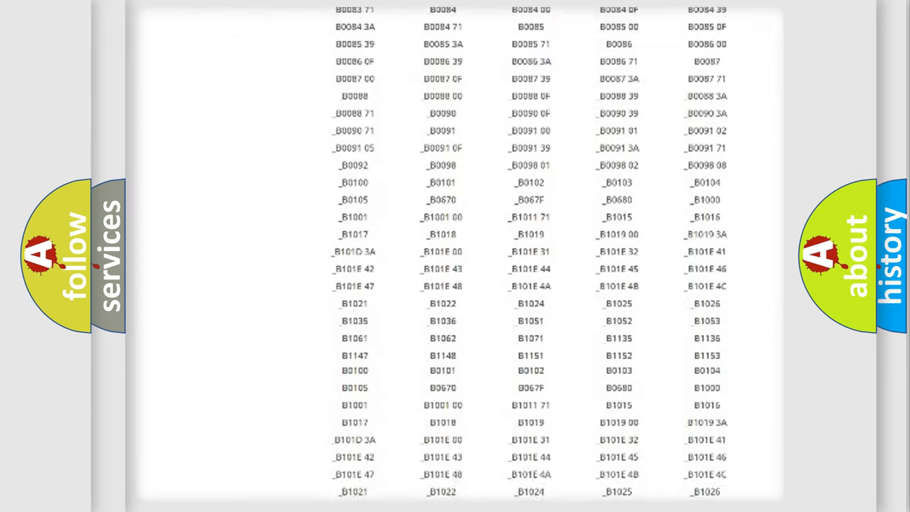
pyautogui.scroll(-3)
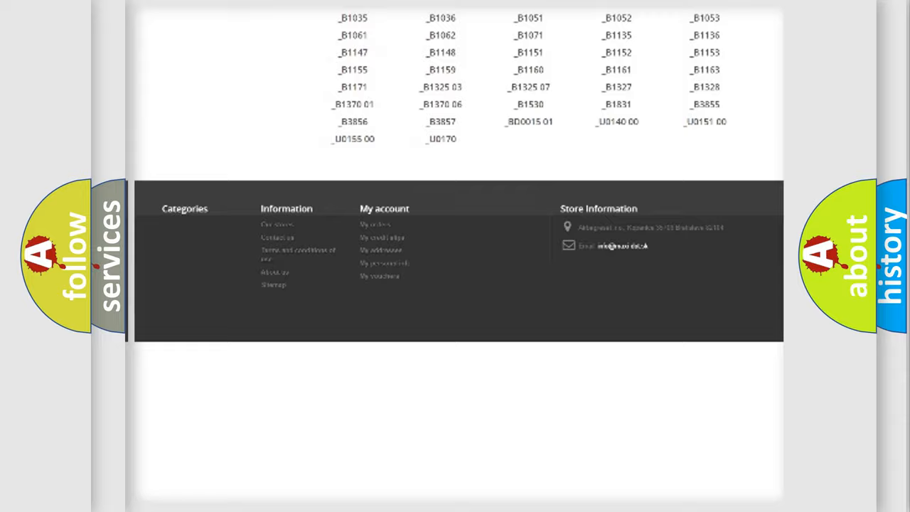